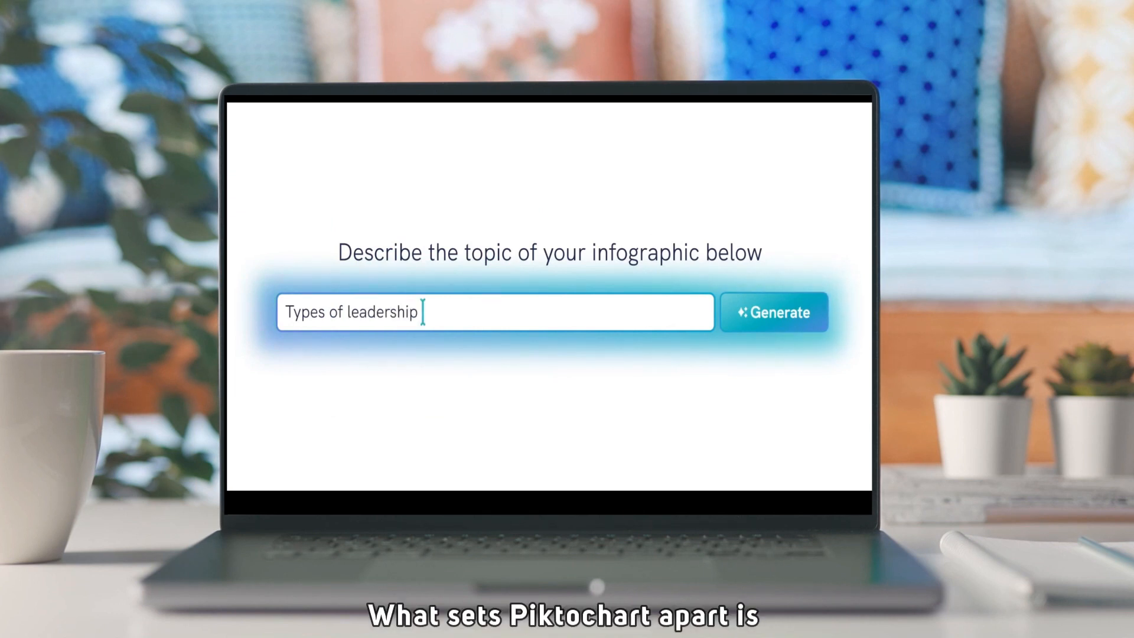
# Generate an AI infographic on 'Types of leadership', then browse the All Templates gallery
pyautogui.click(773, 312)
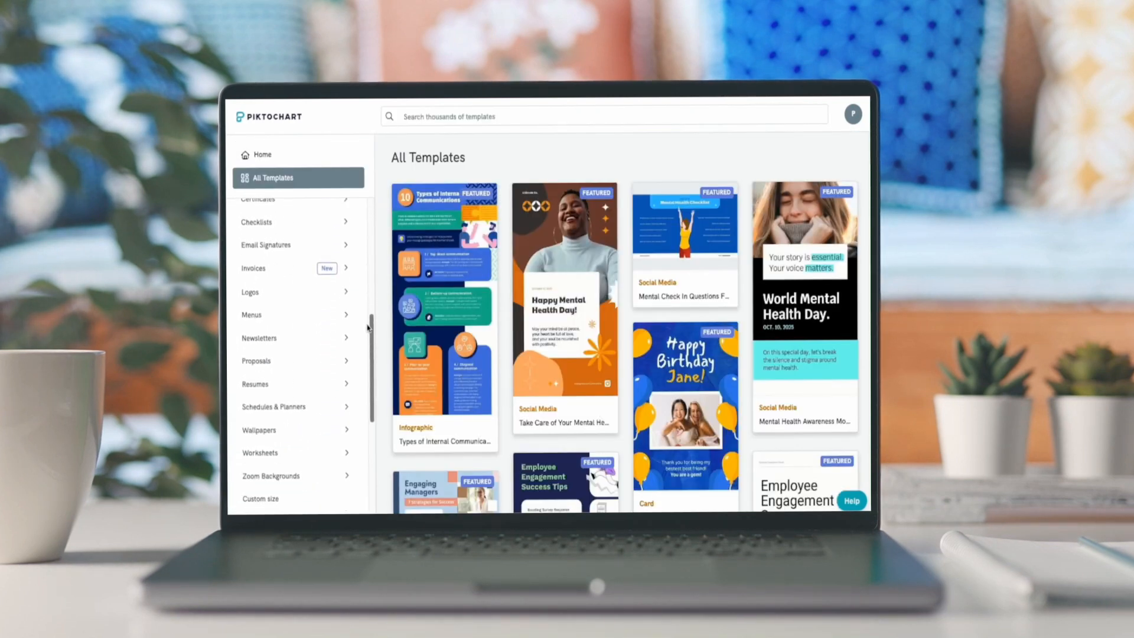
# Copy the public link and set a workspace member's access permission in Workspace Sharing Settings
pyautogui.click(691, 234)
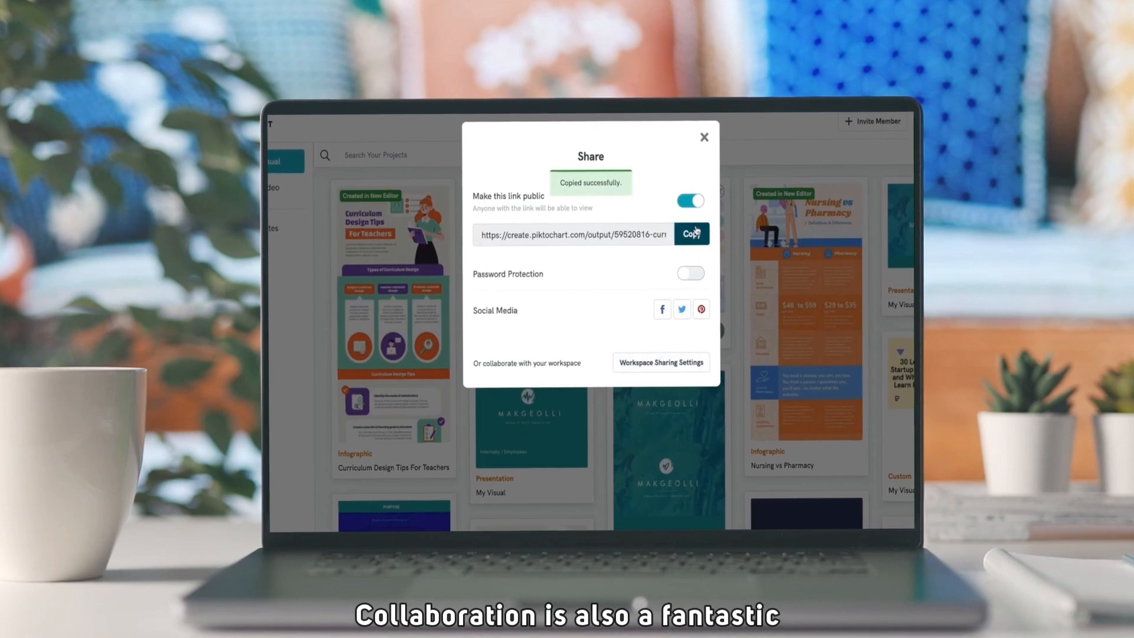
pyautogui.click(704, 137)
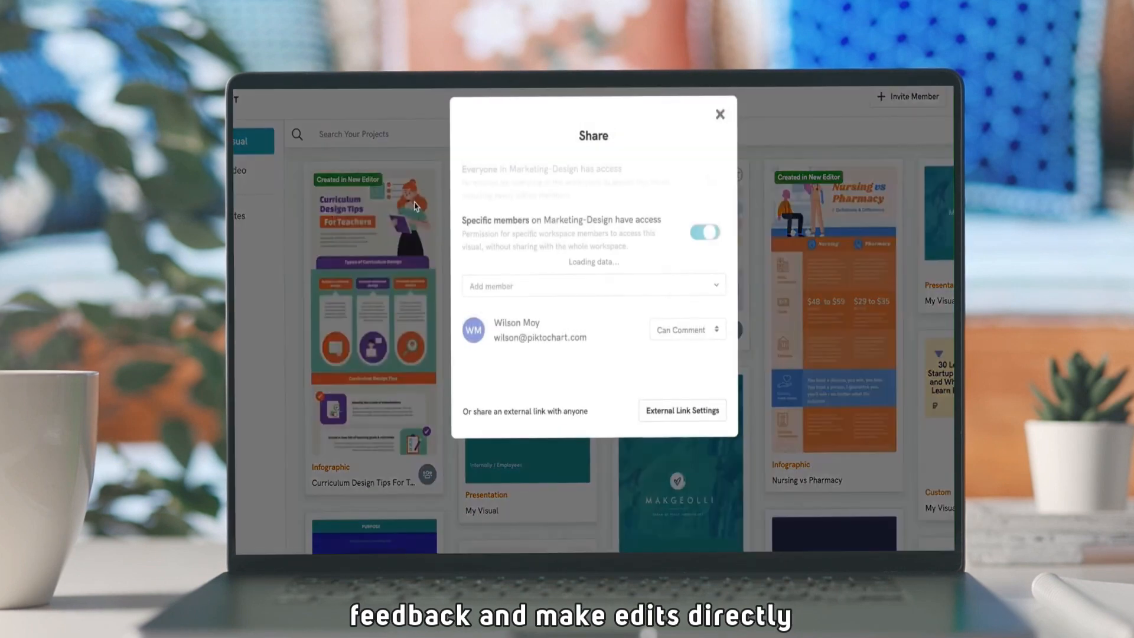
pyautogui.click(685, 329)
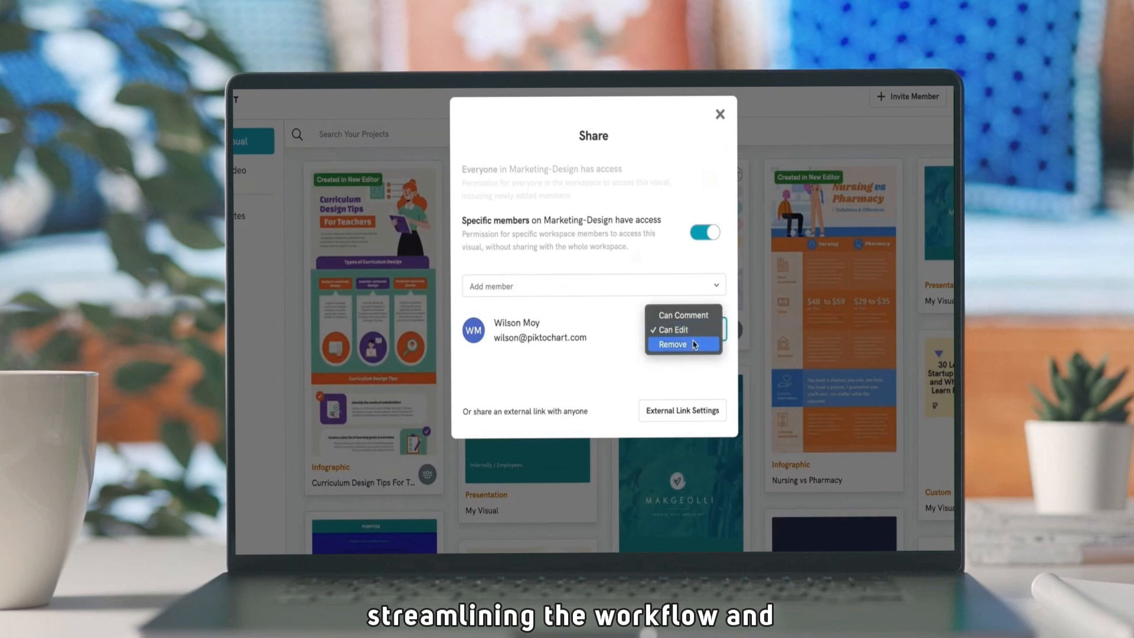
pyautogui.click(672, 344)
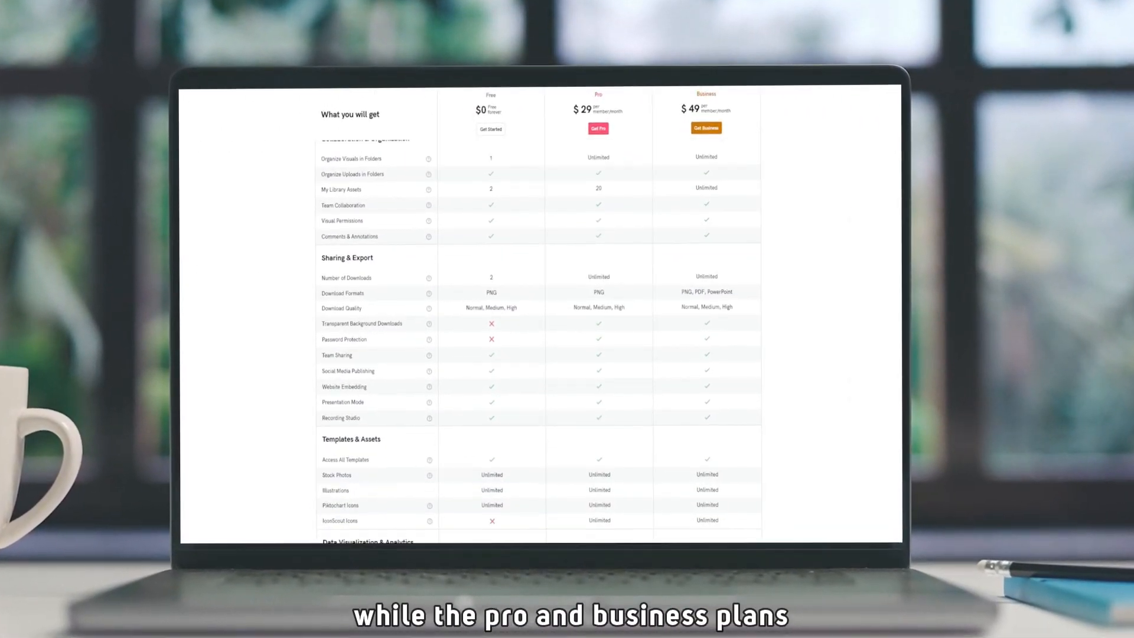
# Switch pricing to Billed Monthly, showing Pro at $29 and Business at $49 per member
pyautogui.scroll(-3)
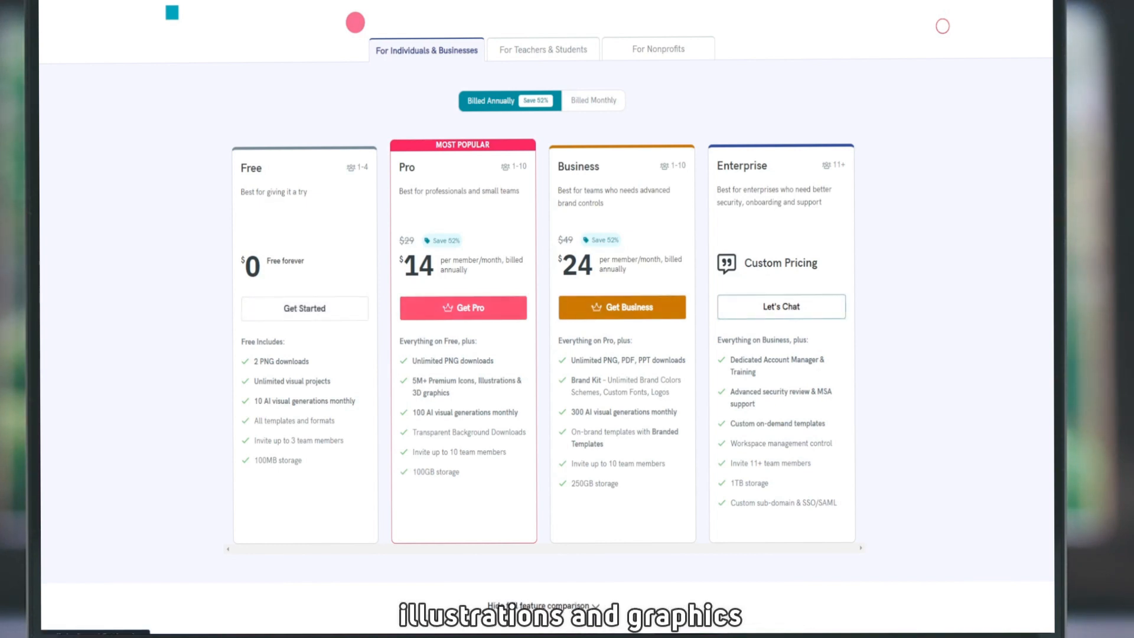
pyautogui.click(594, 99)
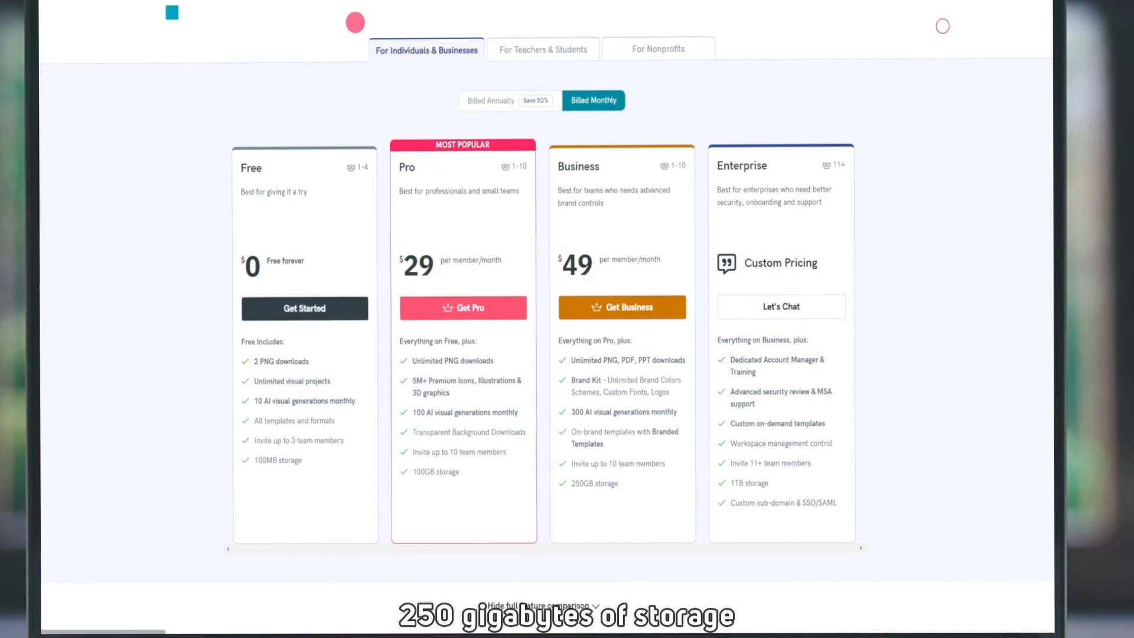
pyautogui.scroll(-3)
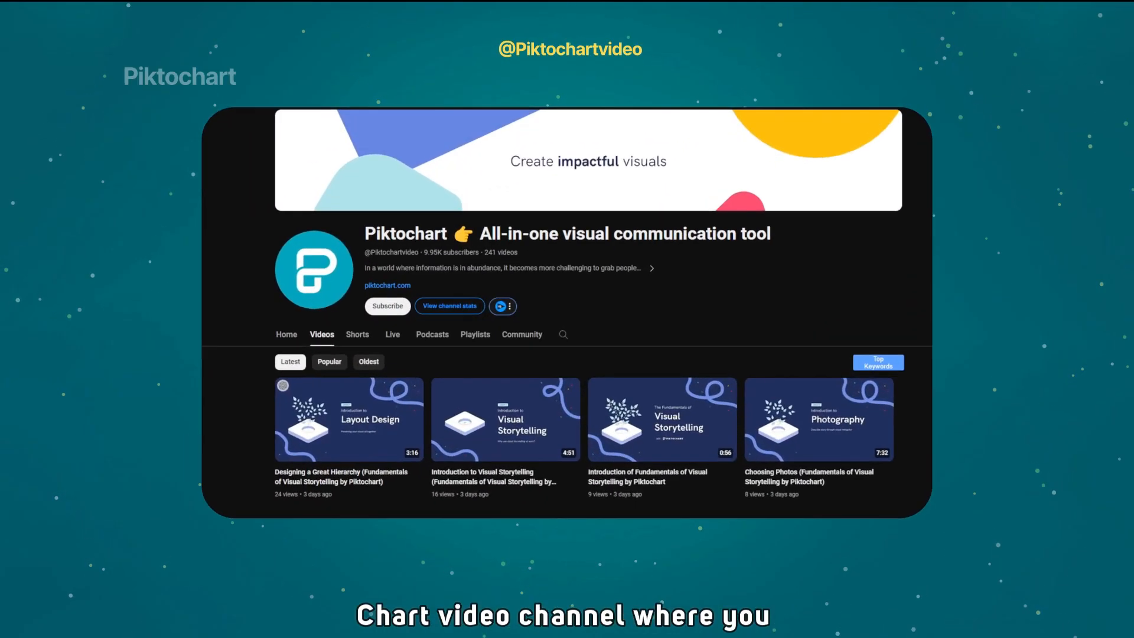
# Scroll the channel's Videos grid down to tutorials like Color Schemes and Inserting Charts
pyautogui.scroll(-3)
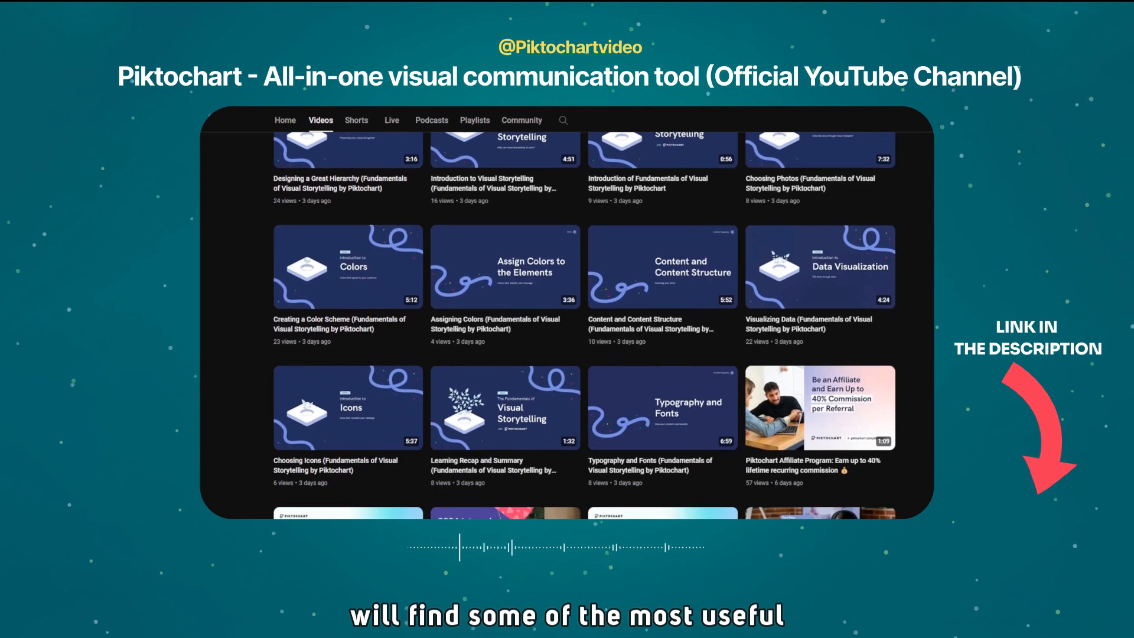
pyautogui.scroll(-3)
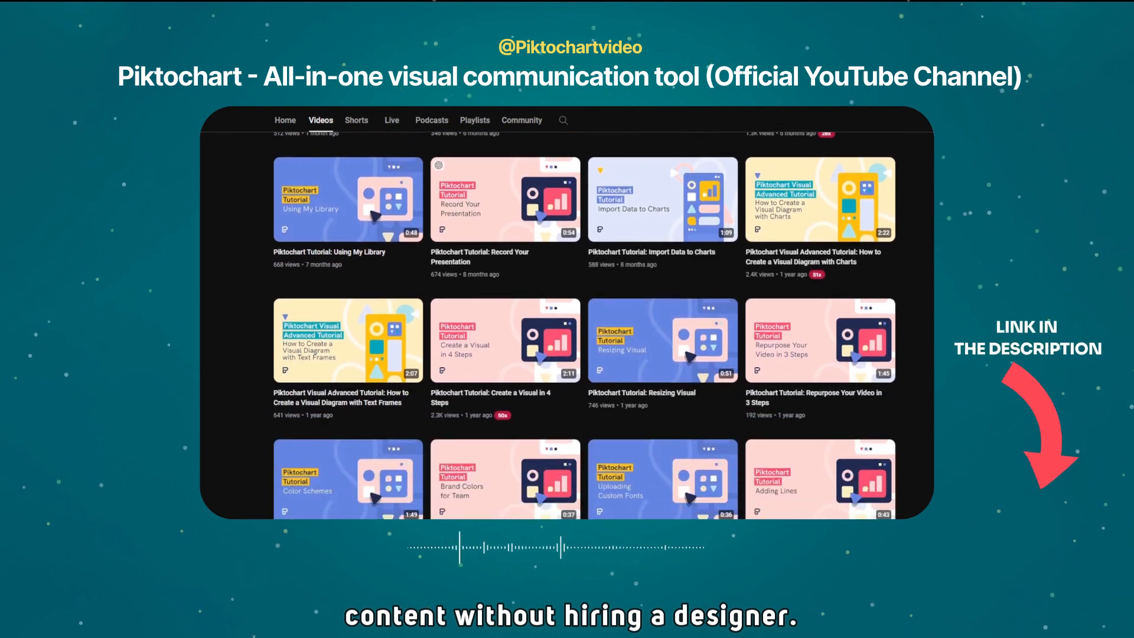
pyautogui.scroll(-3)
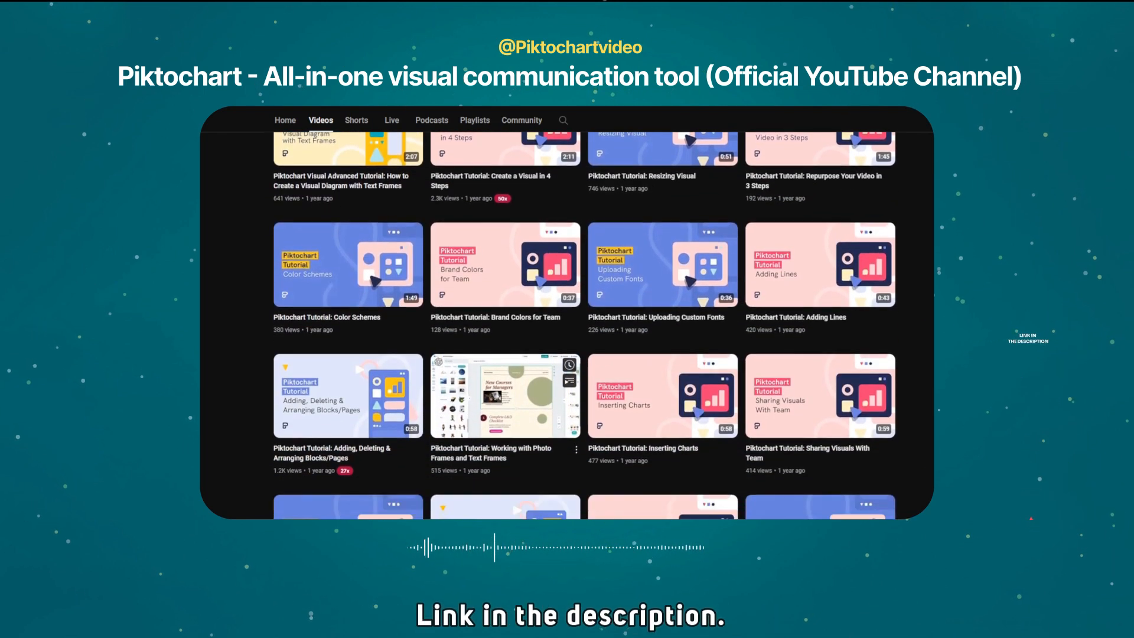